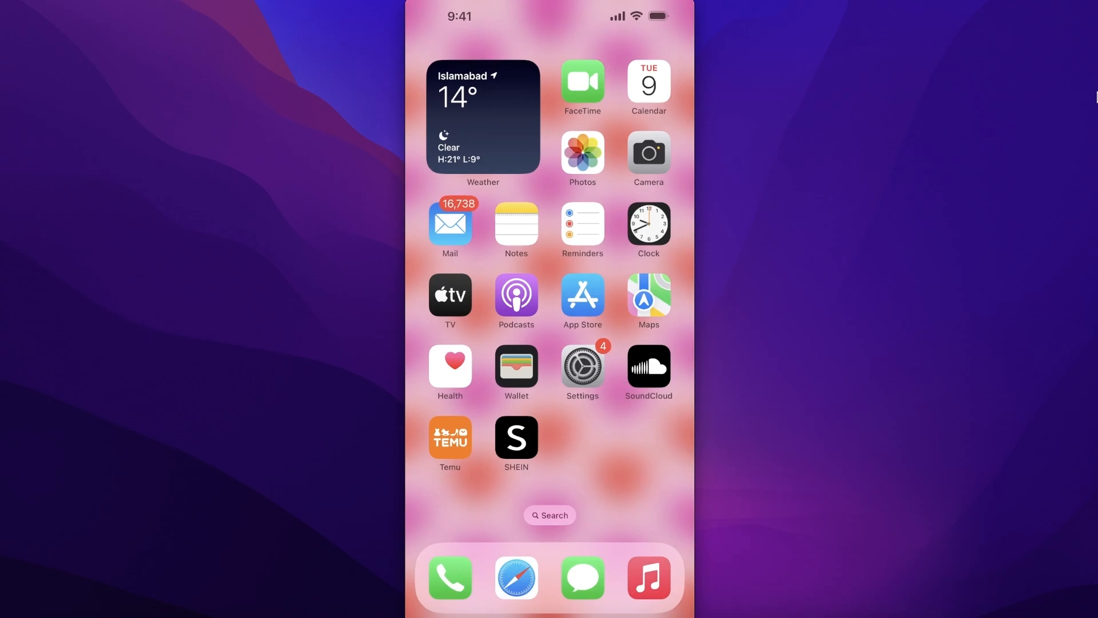
# Search for Weather from the home screen to reach its settings page.
pyautogui.write('w')
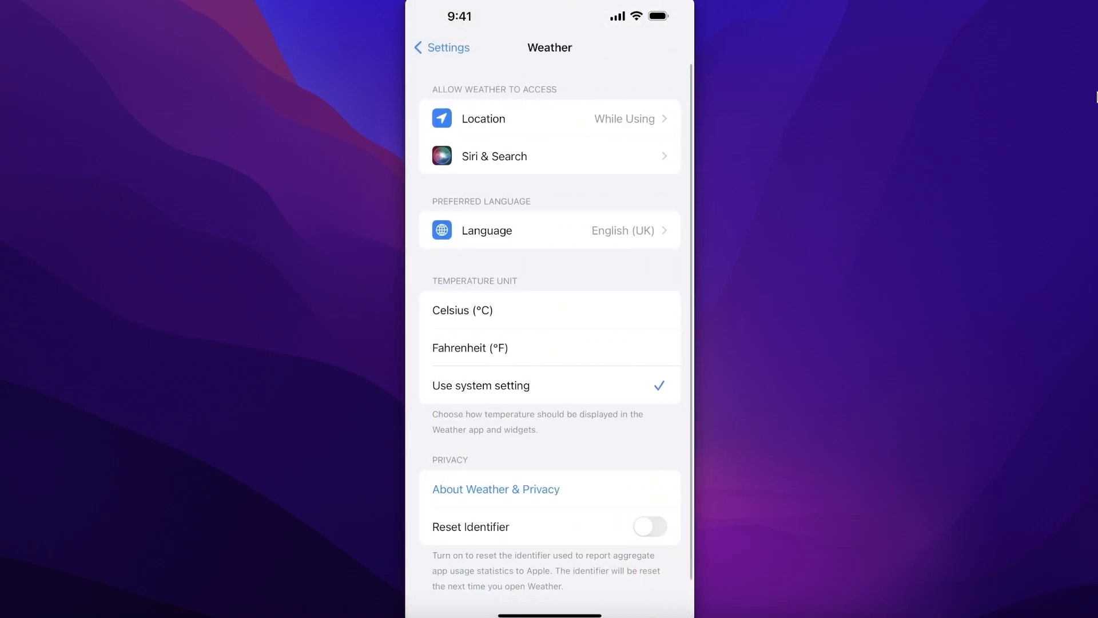
# Return to the main Settings list, search 'Wea', and exit to the home screen.
pyautogui.click(483, 118)
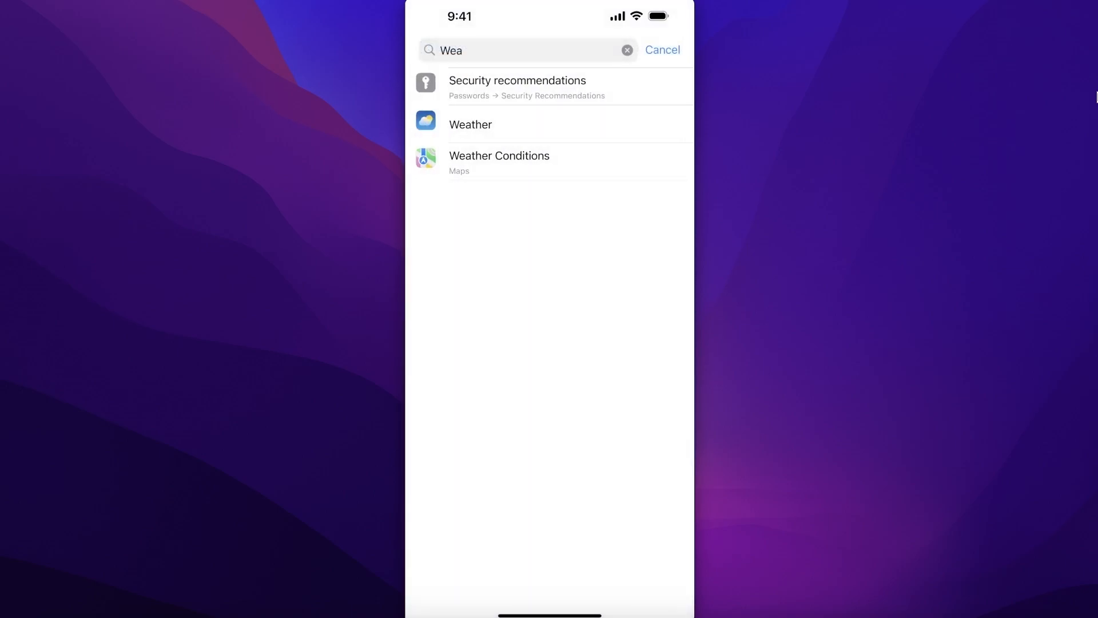
pyautogui.click(662, 49)
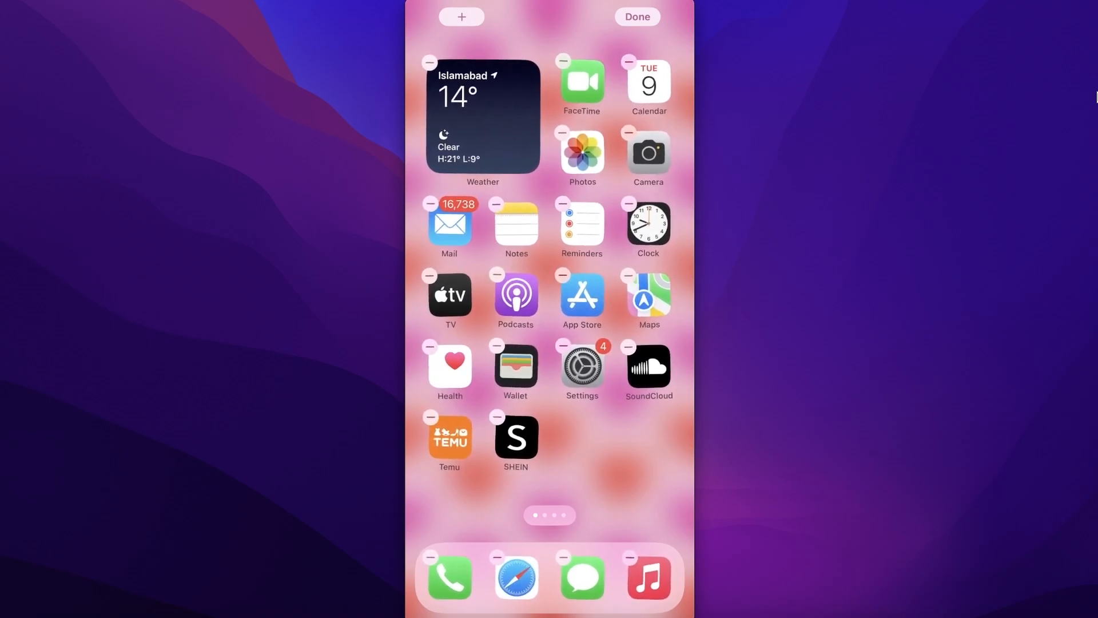
# Tap the + button in jiggle mode to bring up the widget gallery.
pyautogui.click(460, 16)
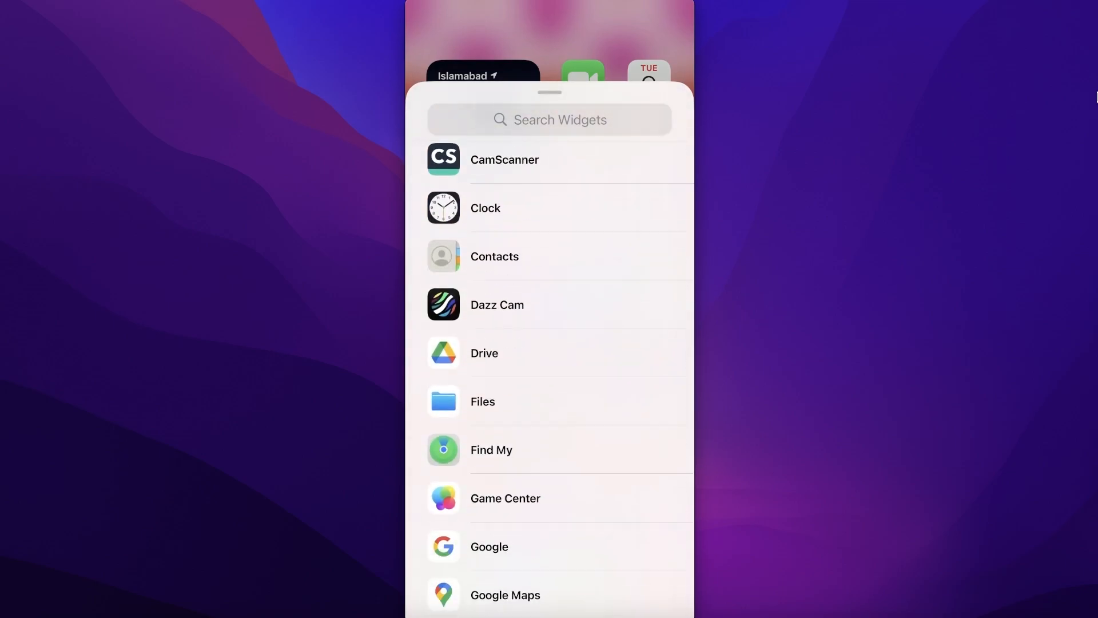
# Search the widget gallery for 'Weat' and choose the Weather result.
pyautogui.click(550, 119)
pyautogui.write('Weat')
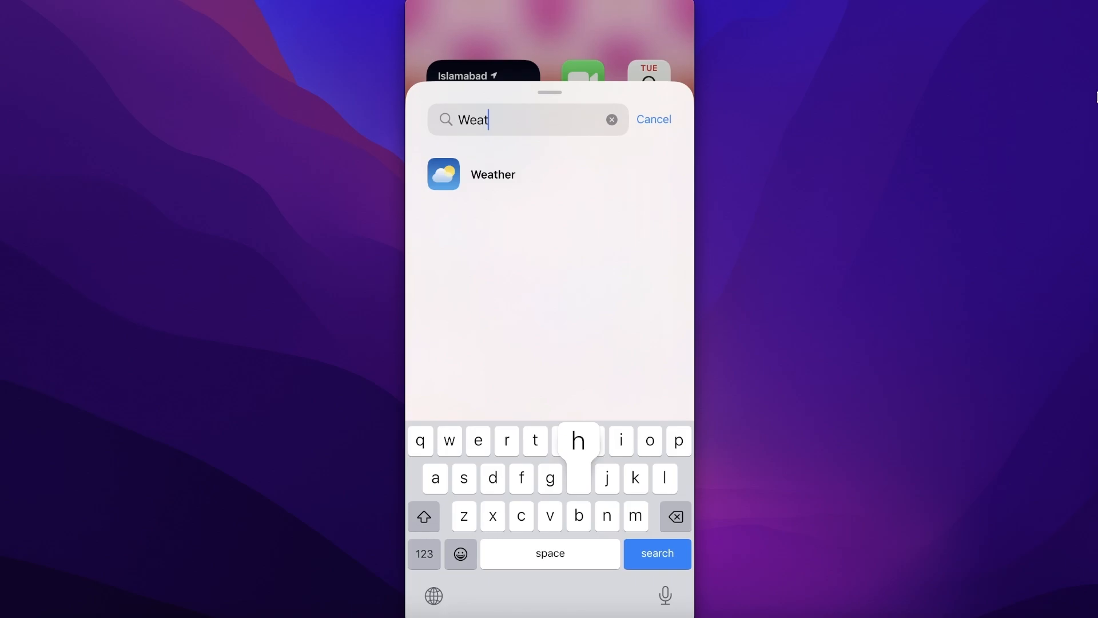
pyautogui.click(493, 174)
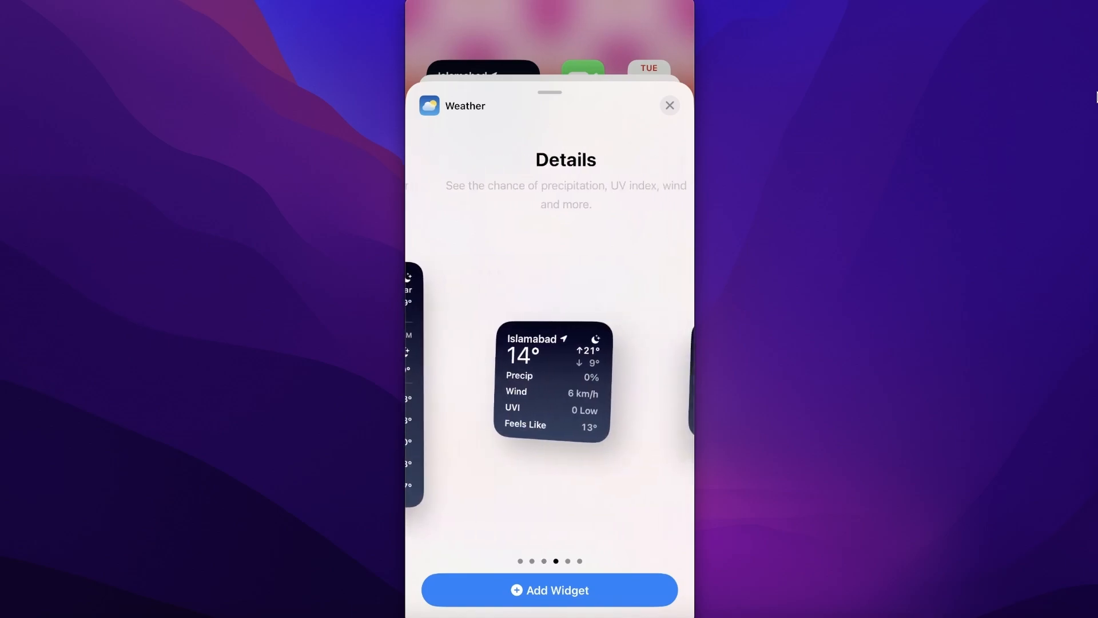
# Swipe past the Details widget to the large Forecast style.
pyautogui.hscroll(-3)
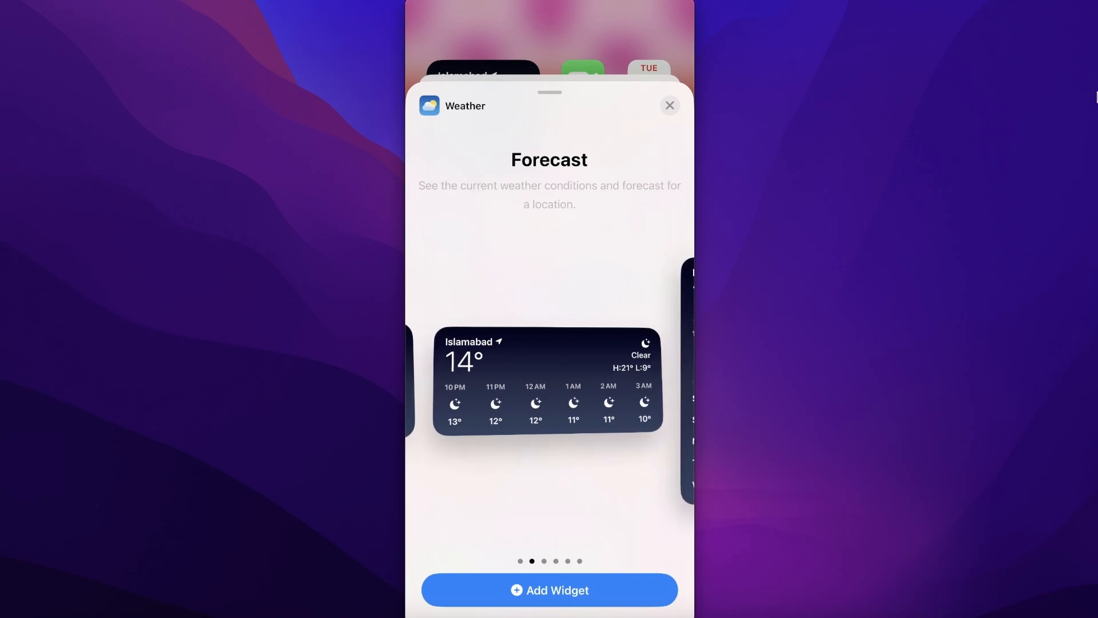
pyautogui.hscroll(-3)
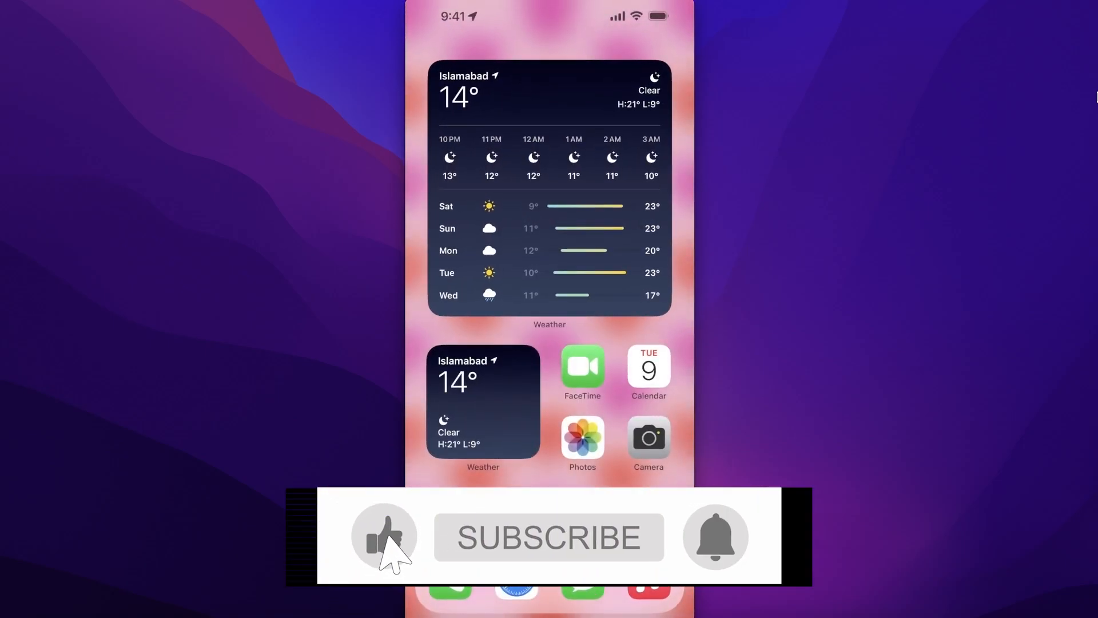
# Add the large Forecast widget and finish editing the home screen.
pyautogui.click(548, 537)
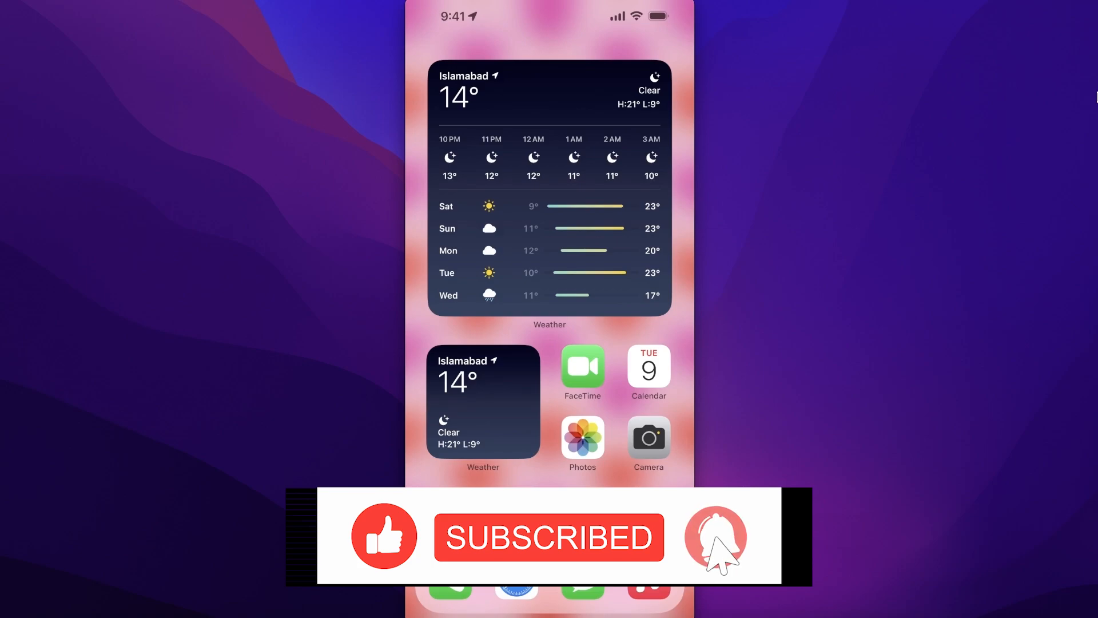